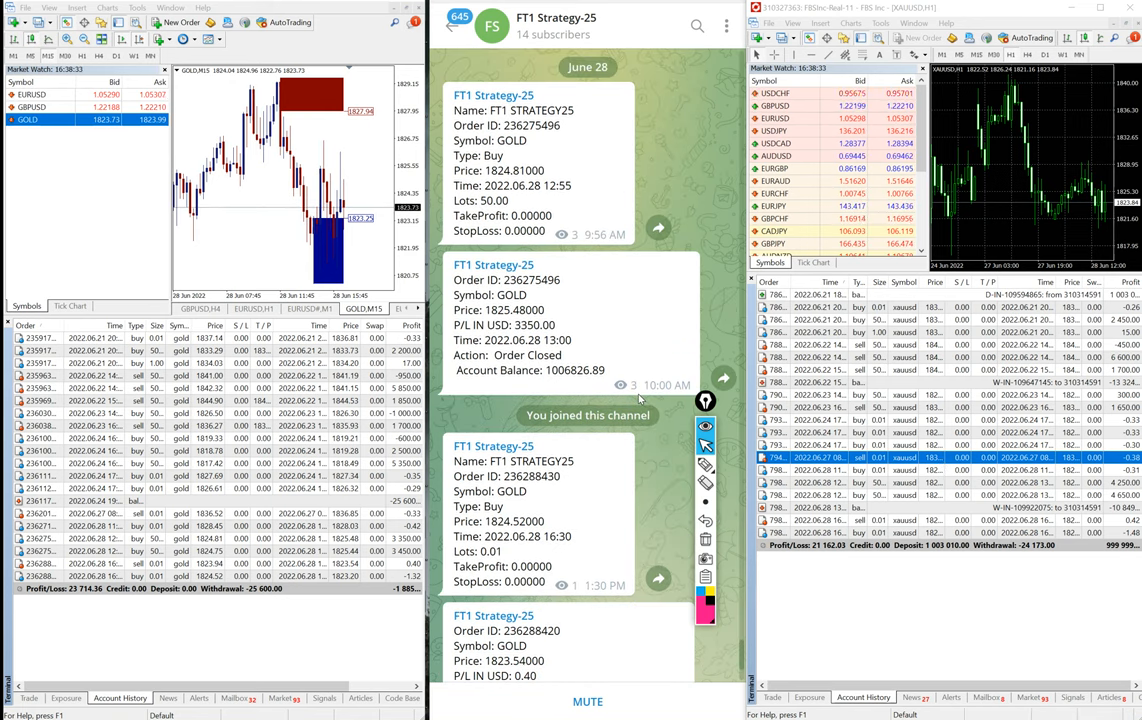
Restrict the second terminal's account history to a custom period showing only a few recent trades.
scroll("down", 3)
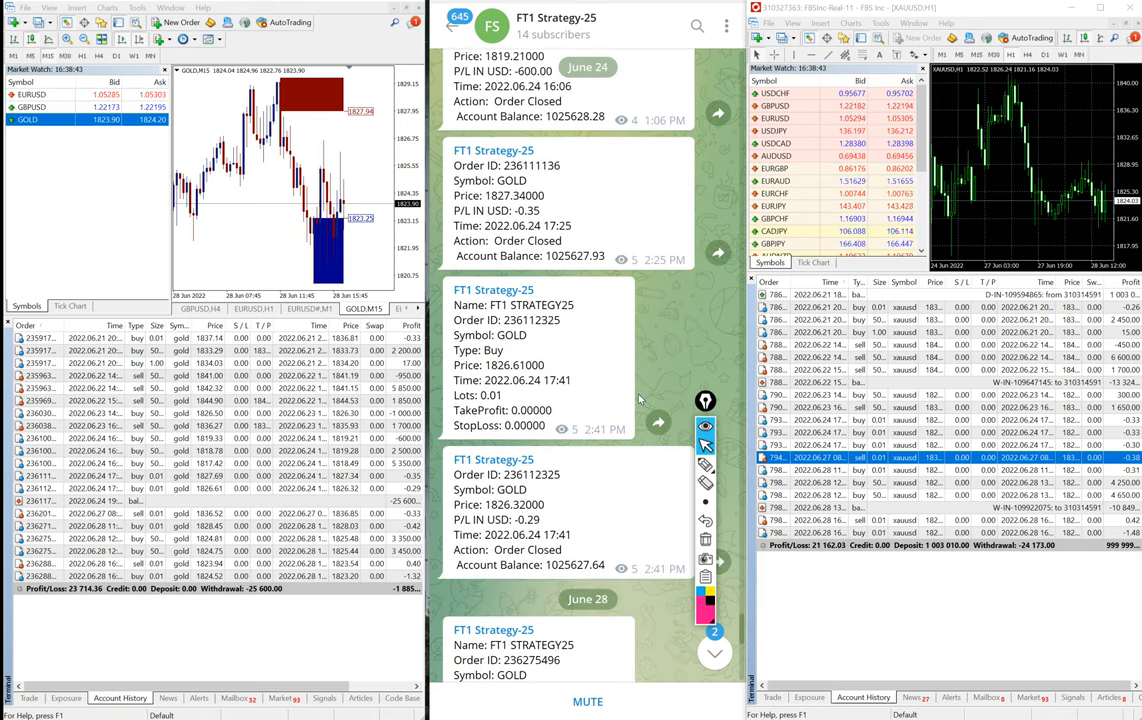
scroll("down", 3)
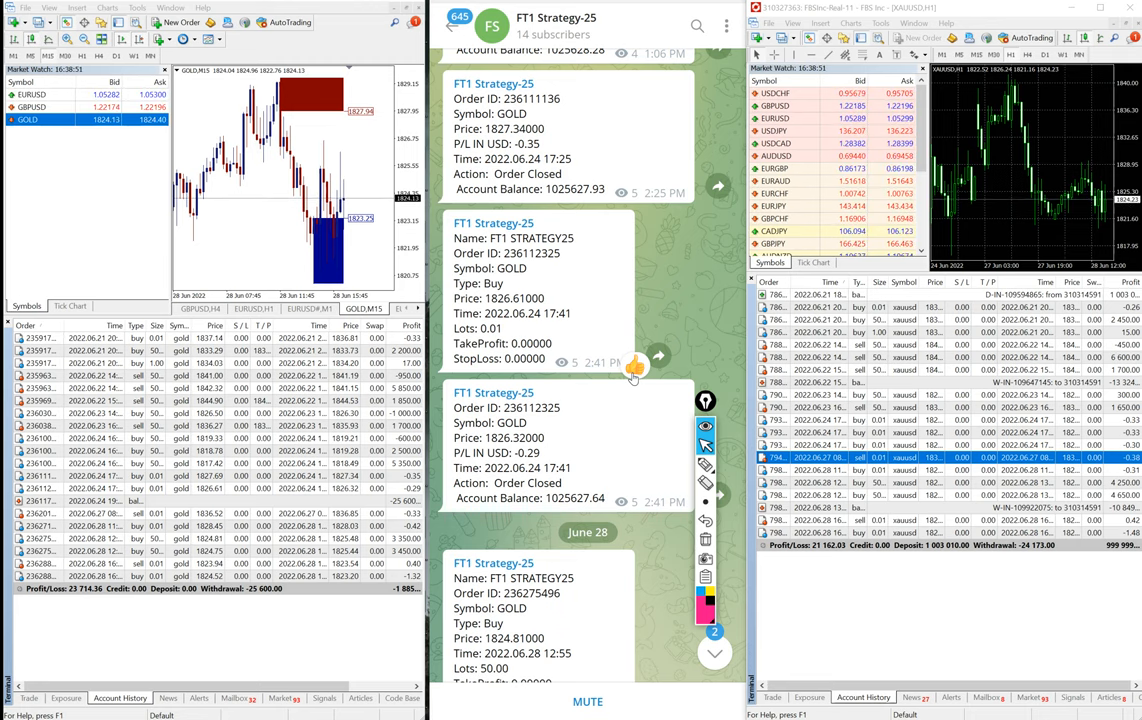
scroll("down", 3)
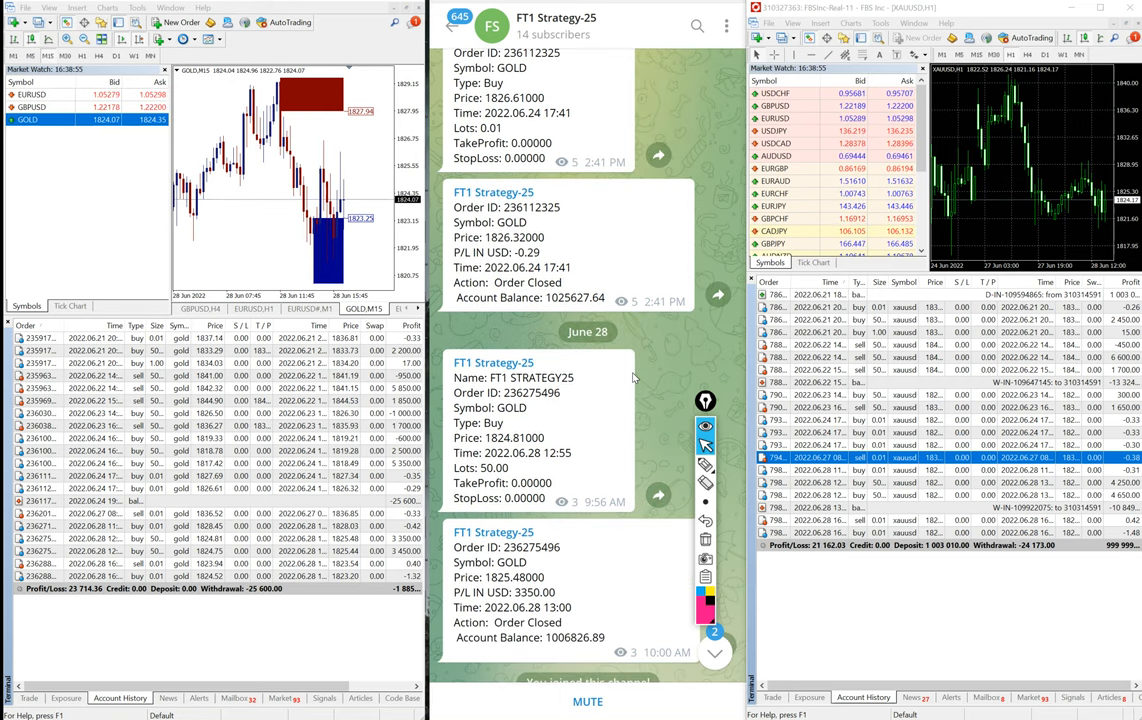
scroll("down", 3)
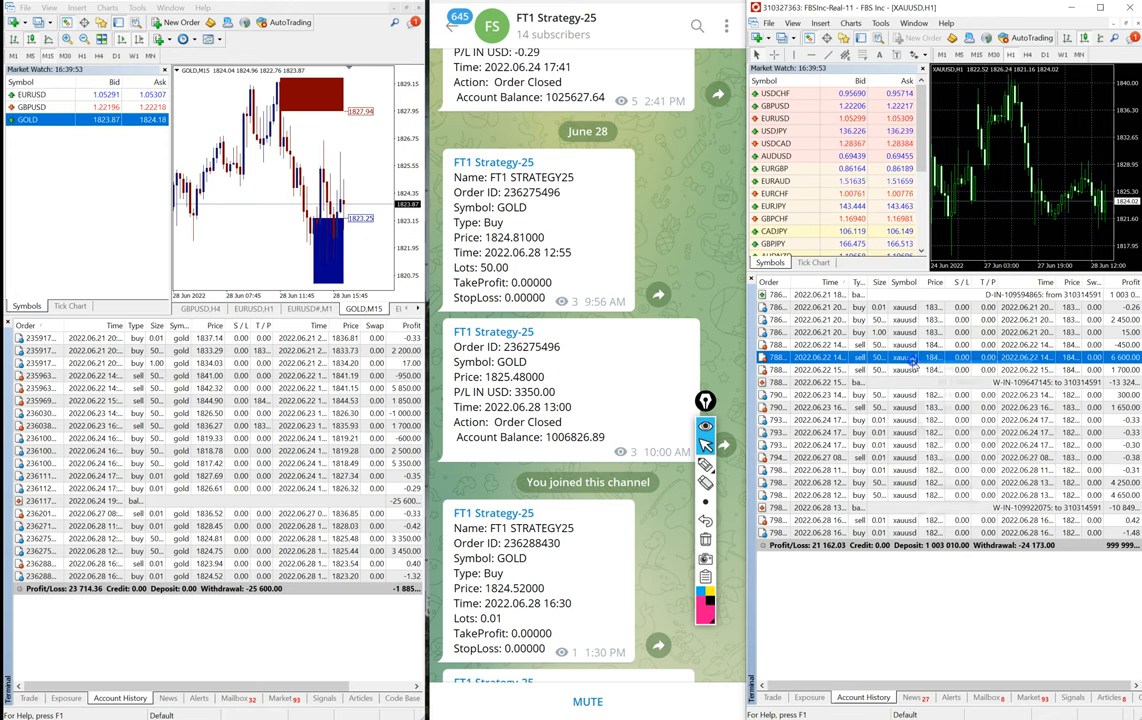
right_click(910, 358)
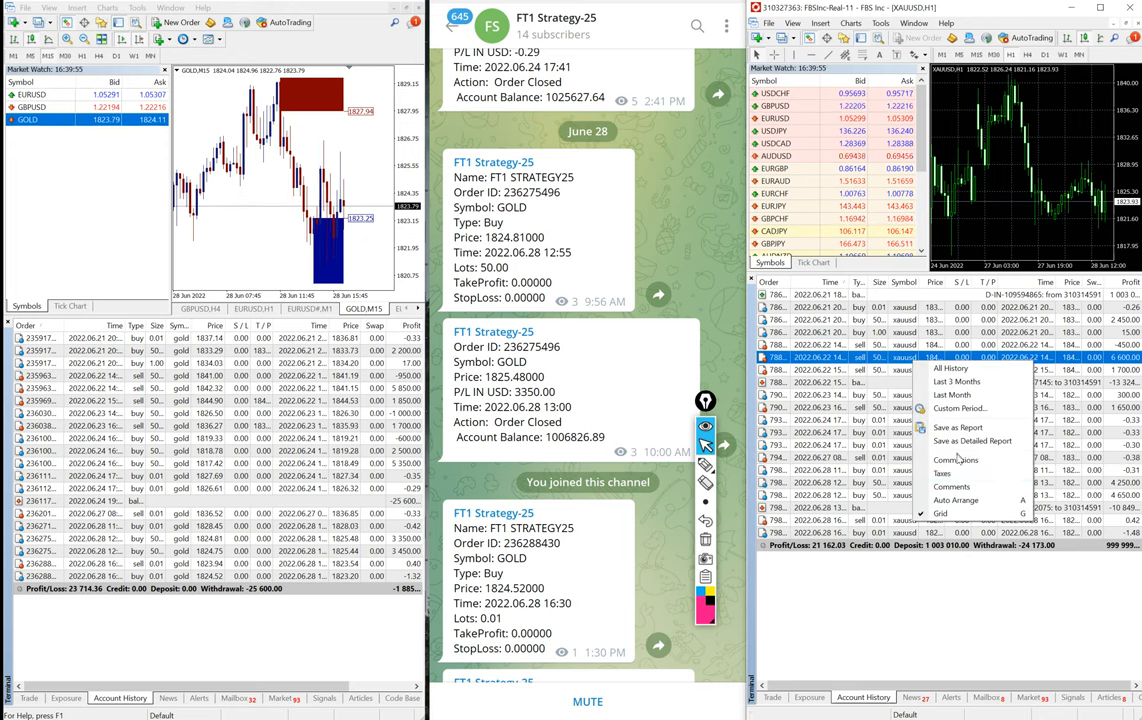
mouse_move(960, 408)
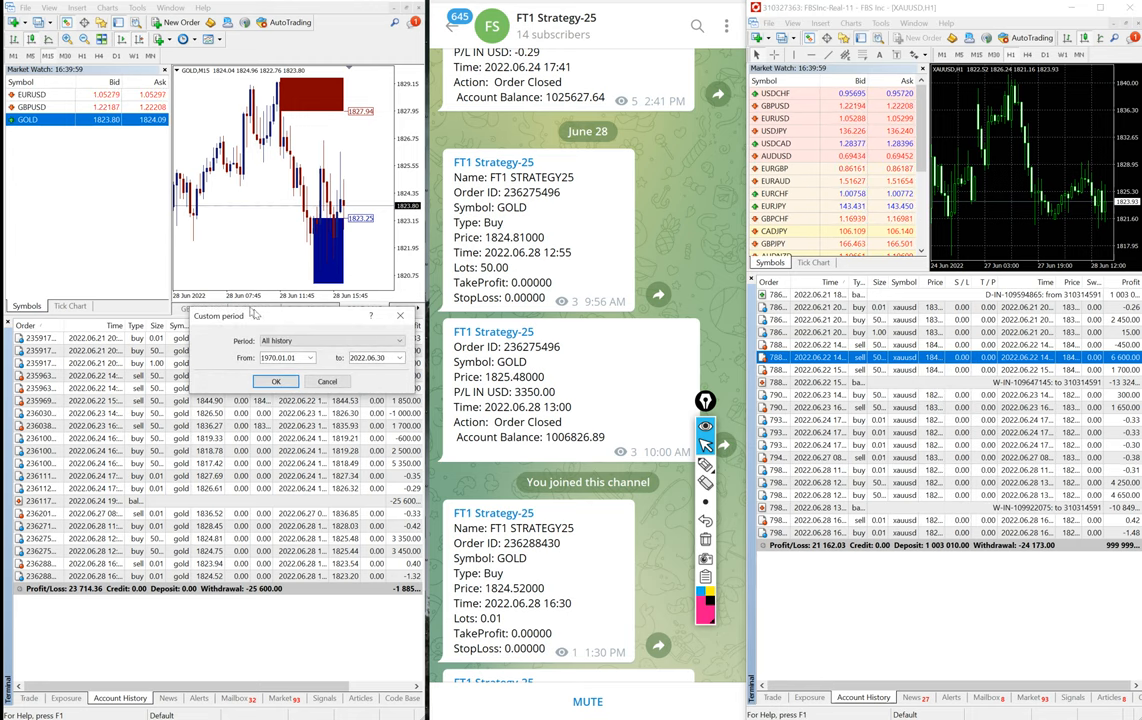
left_click(332, 340)
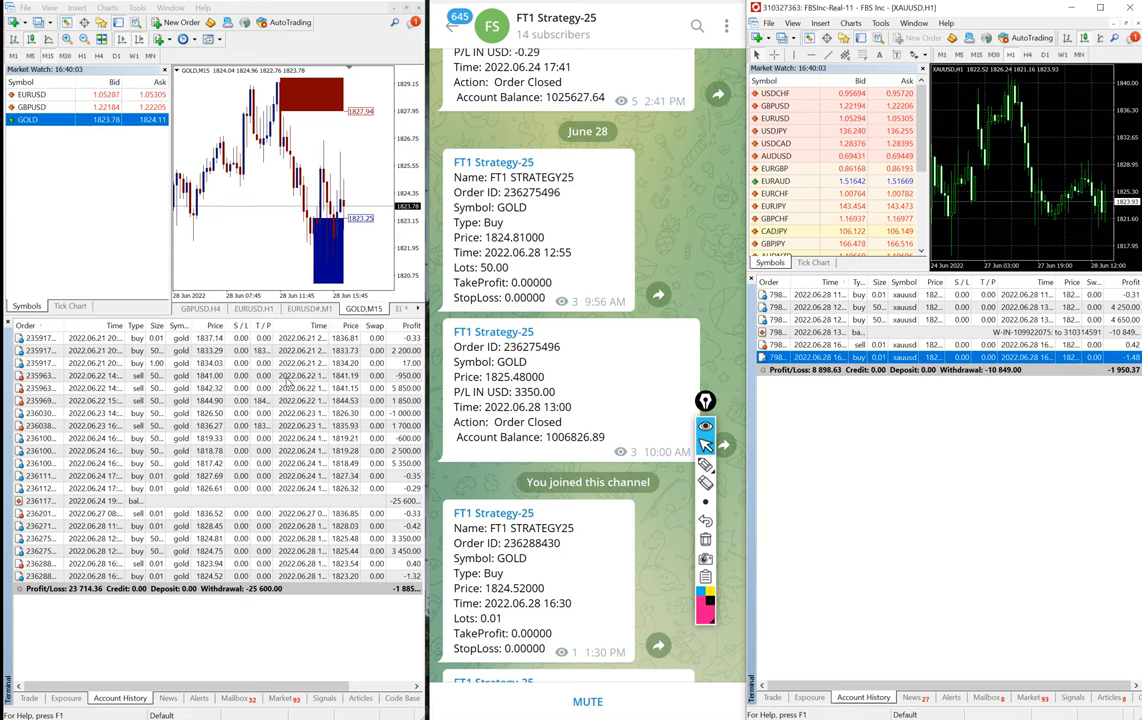
mouse_move(1080, 462)
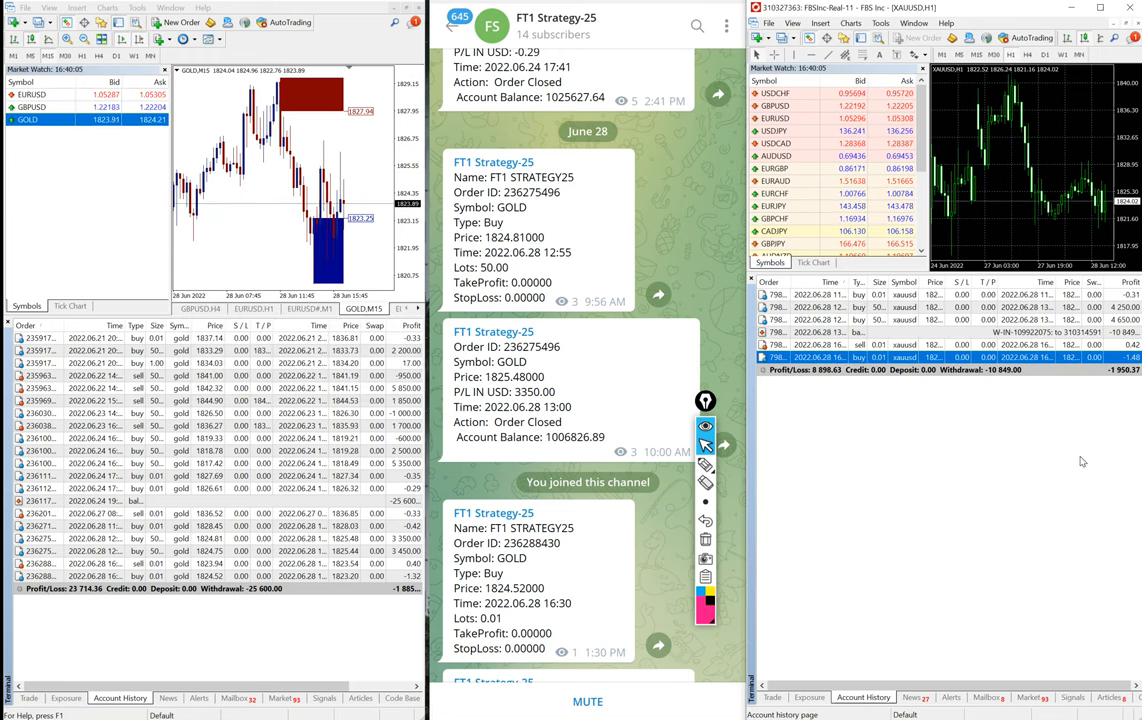